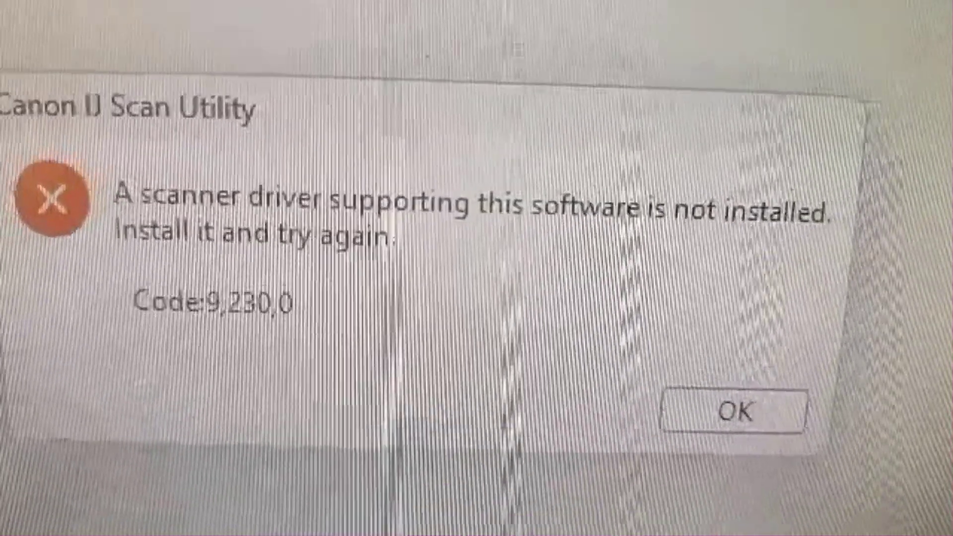
- Dismiss the Canon IJ Scan Utility missing scanner driver error (Code 9,230,0)
click(734, 410)
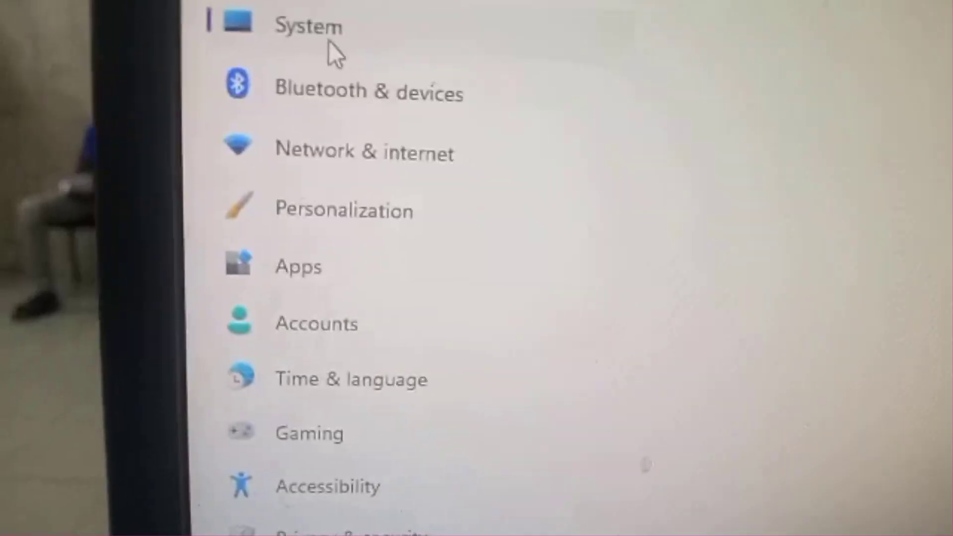
- Navigate to the Printers & scanners page under Bluetooth & devices
scroll(down, 3)
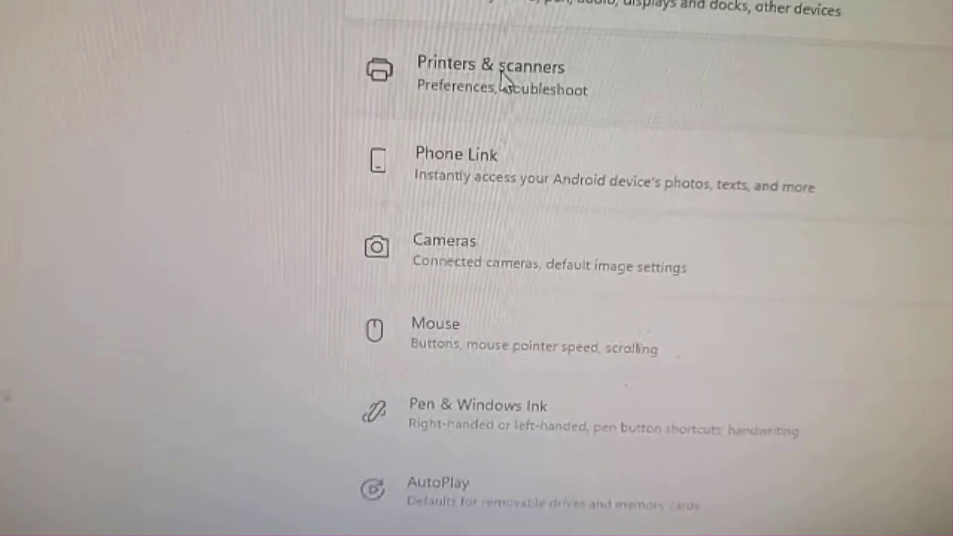
click(489, 66)
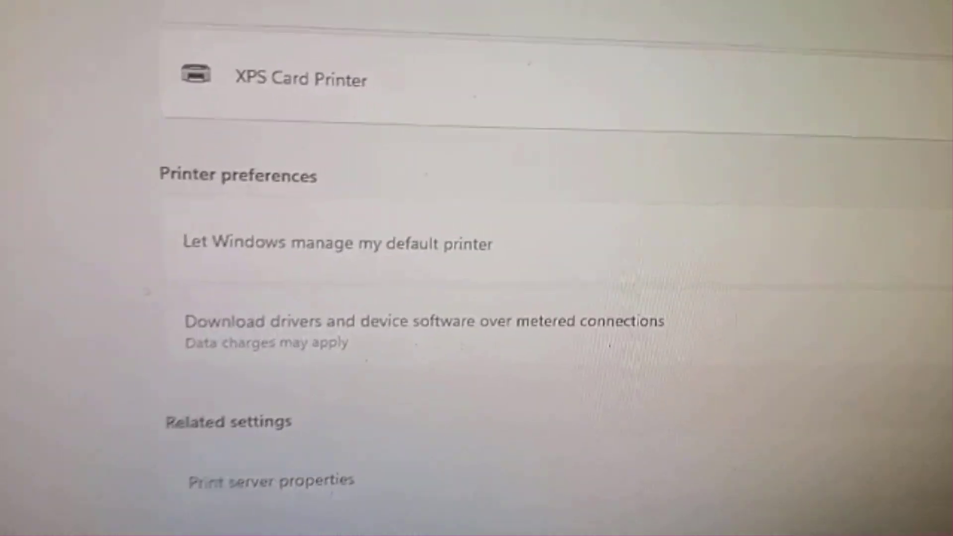